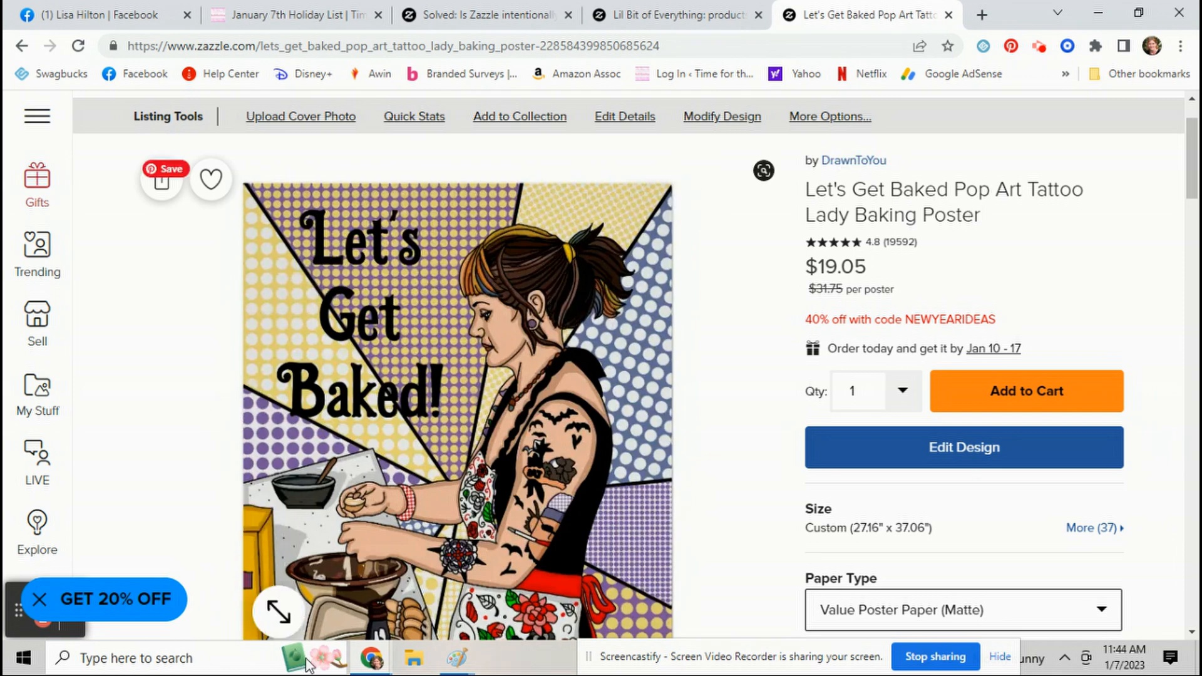
mouse_move(738, 261)
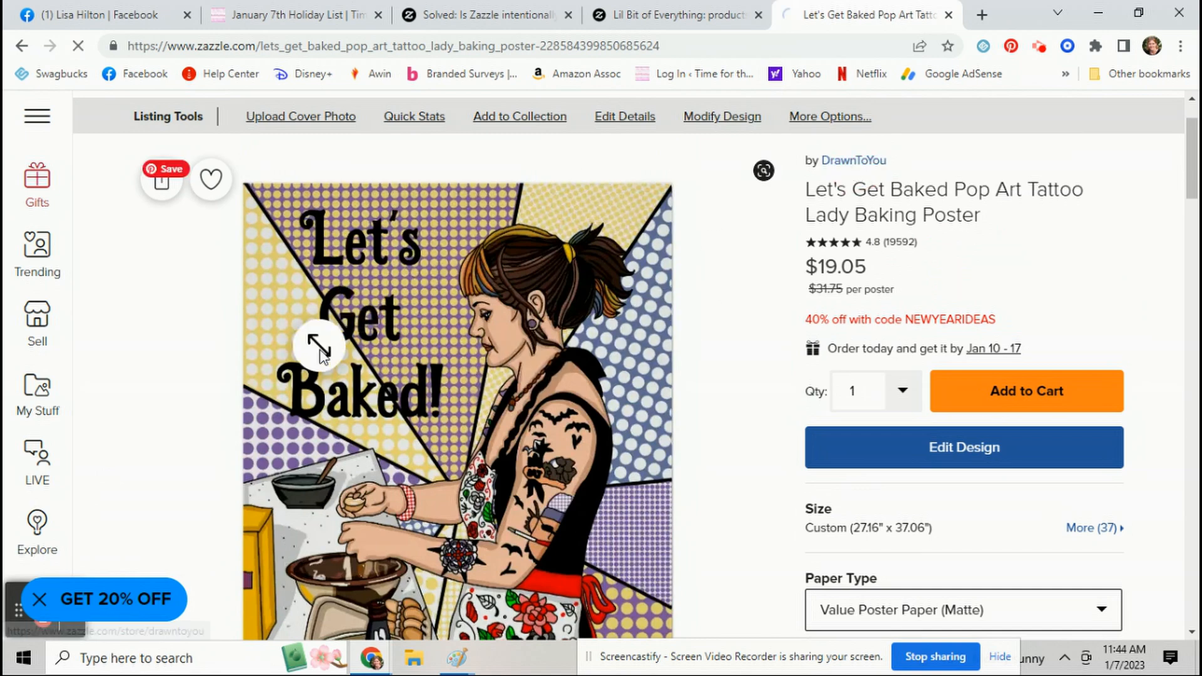
Go to the DrawnToYou creator store from the Let's Get Baked poster page
click(853, 161)
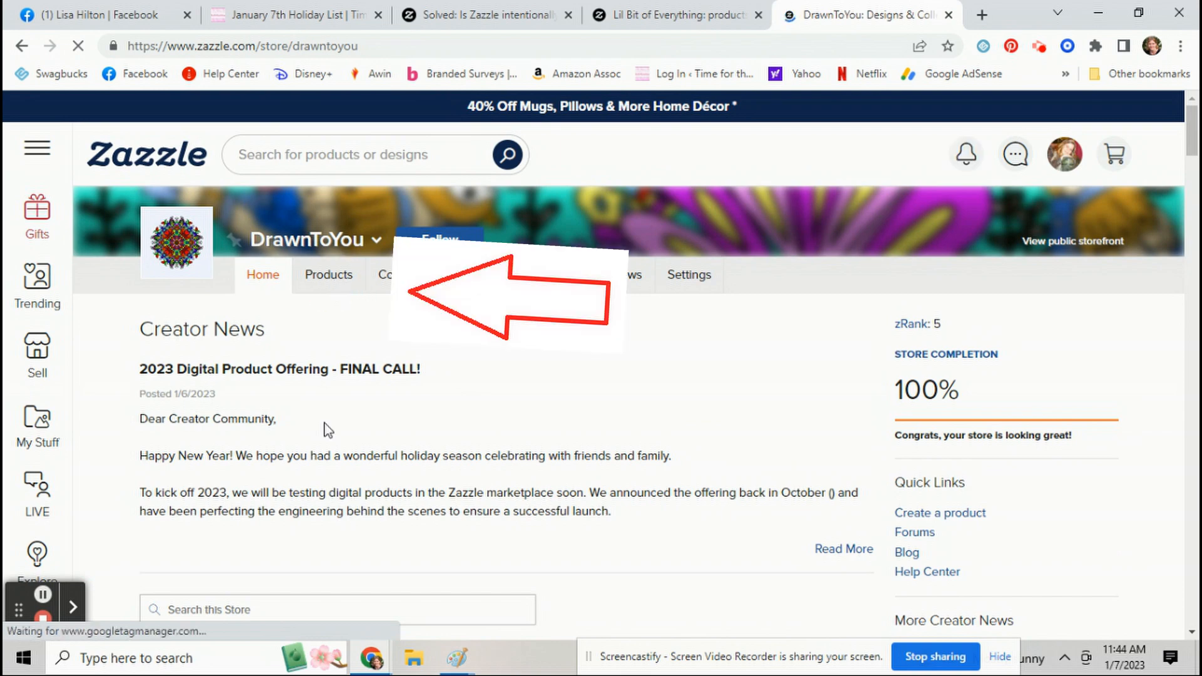
Show the store's Products list and bring up sharing for the Let's Get Baked poster
click(328, 275)
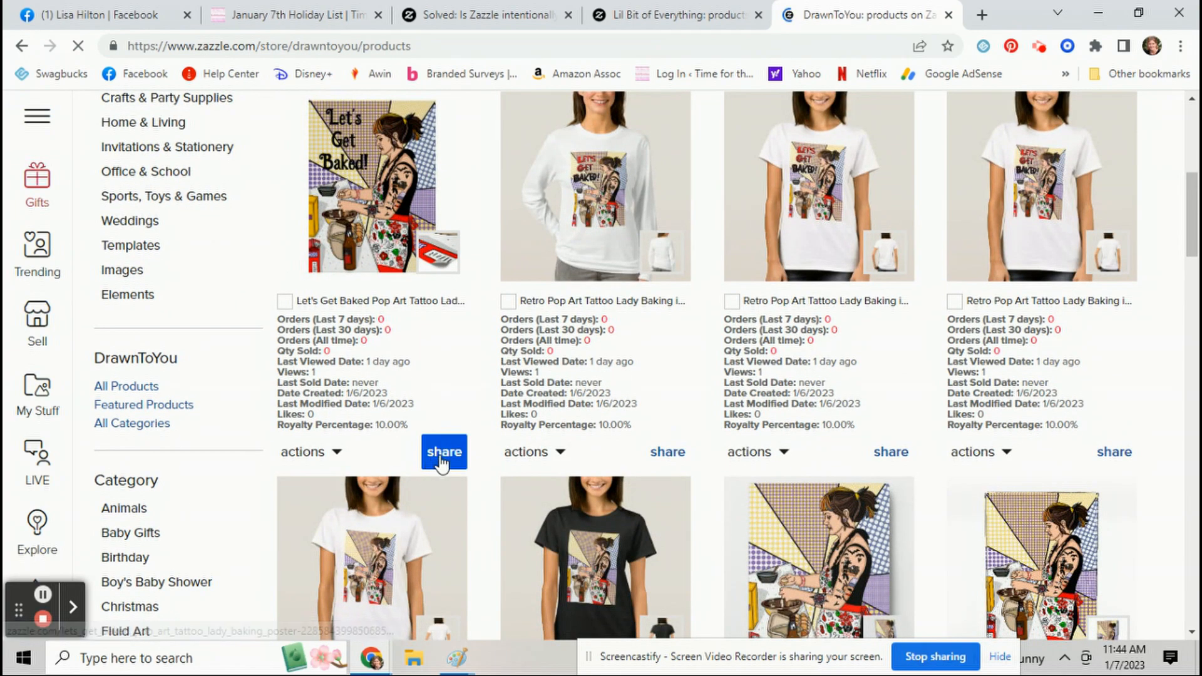
click(444, 453)
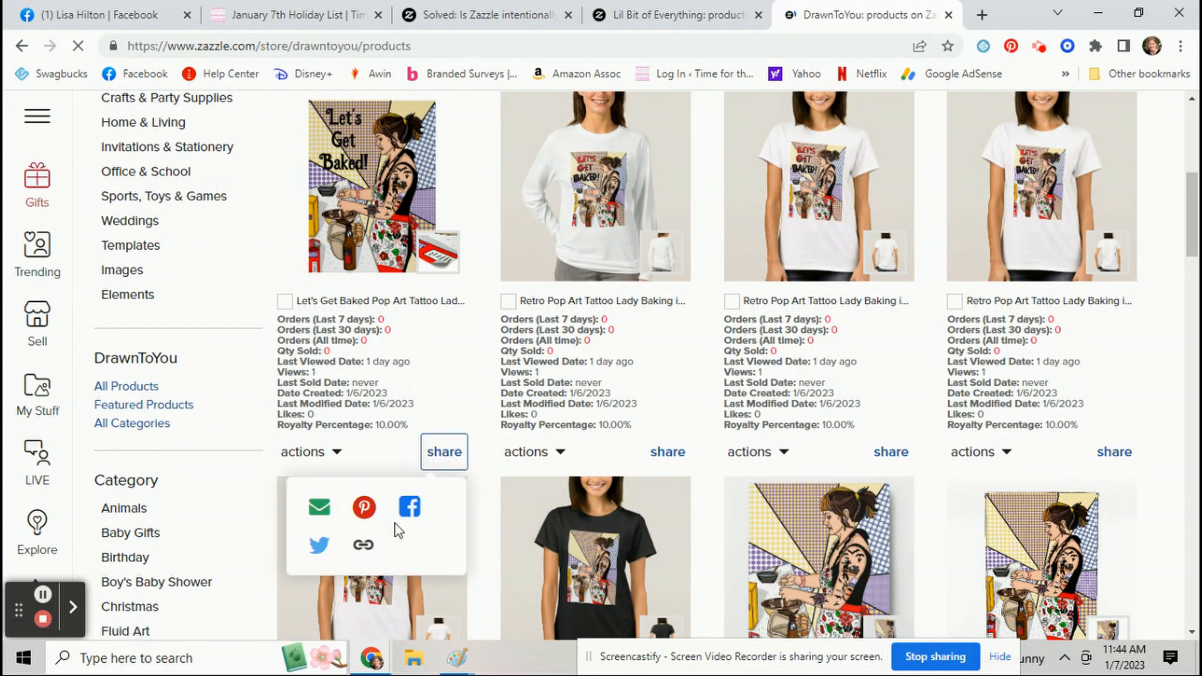
Copy the poster's 'Link to this' HTML embed code and switch to the new WordPress post
click(363, 545)
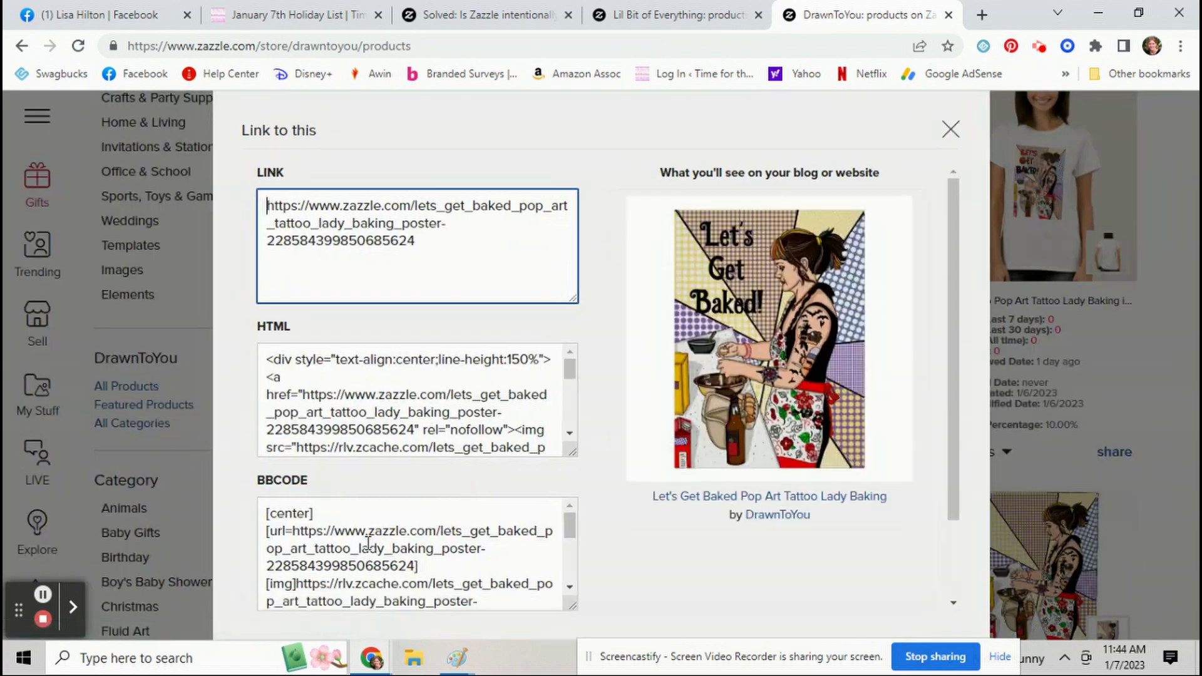
triple_click(406, 402)
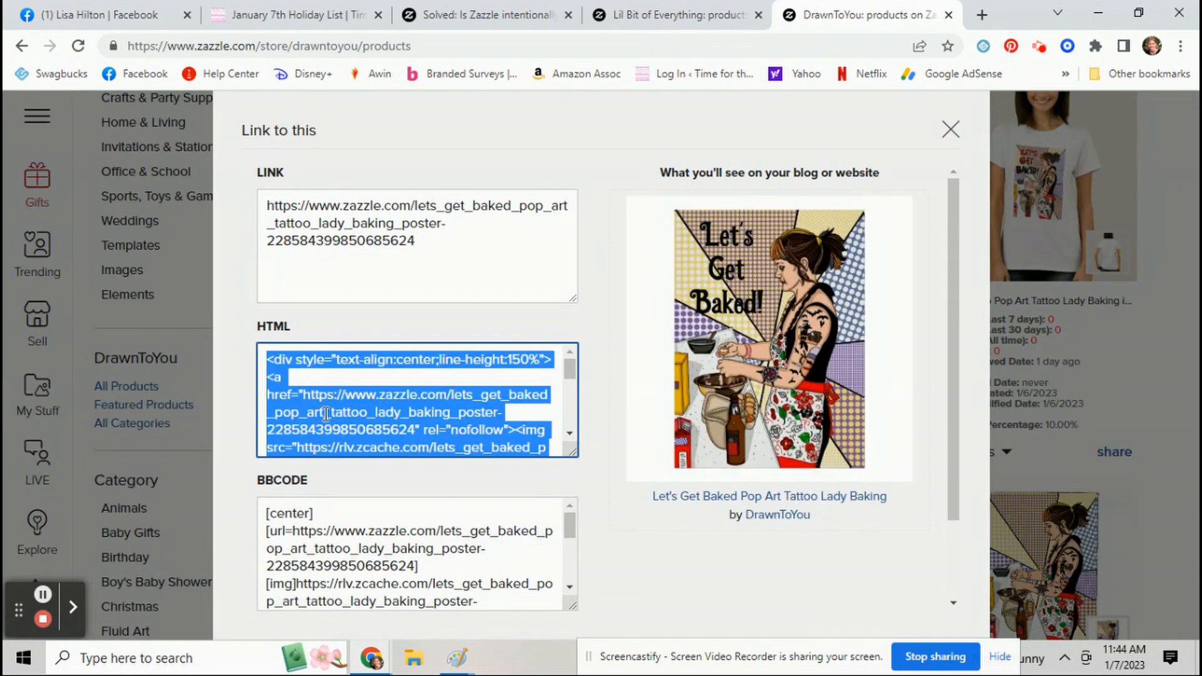
scroll(down, 3)
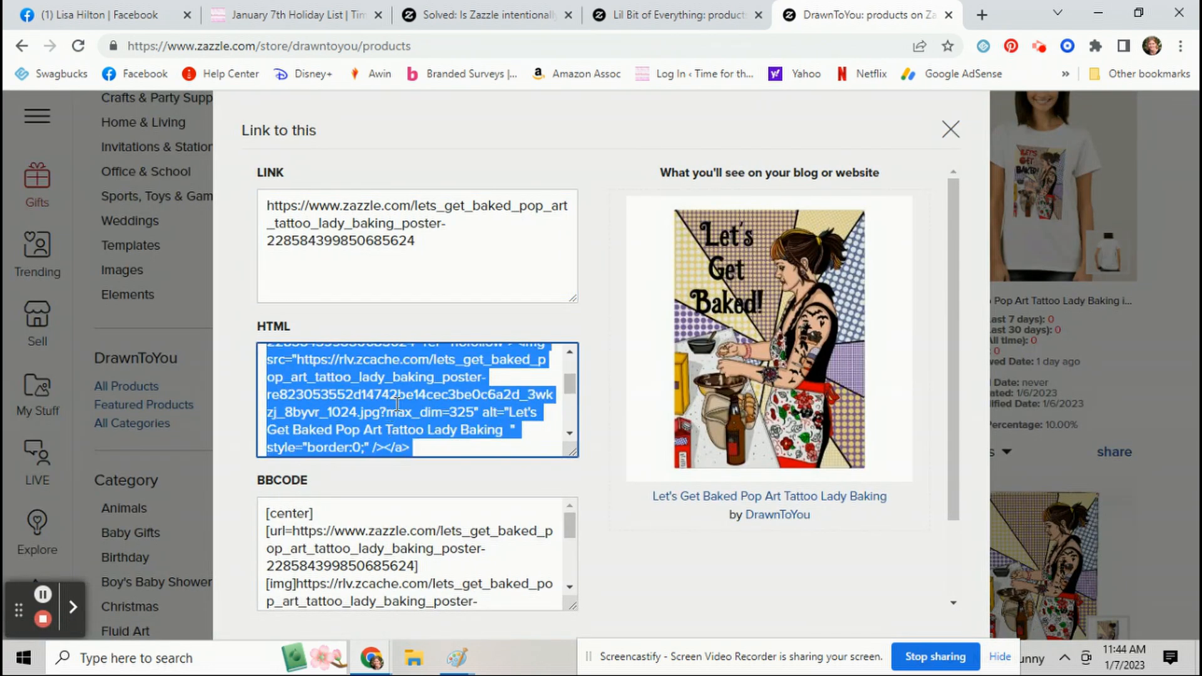
scroll(down, 3)
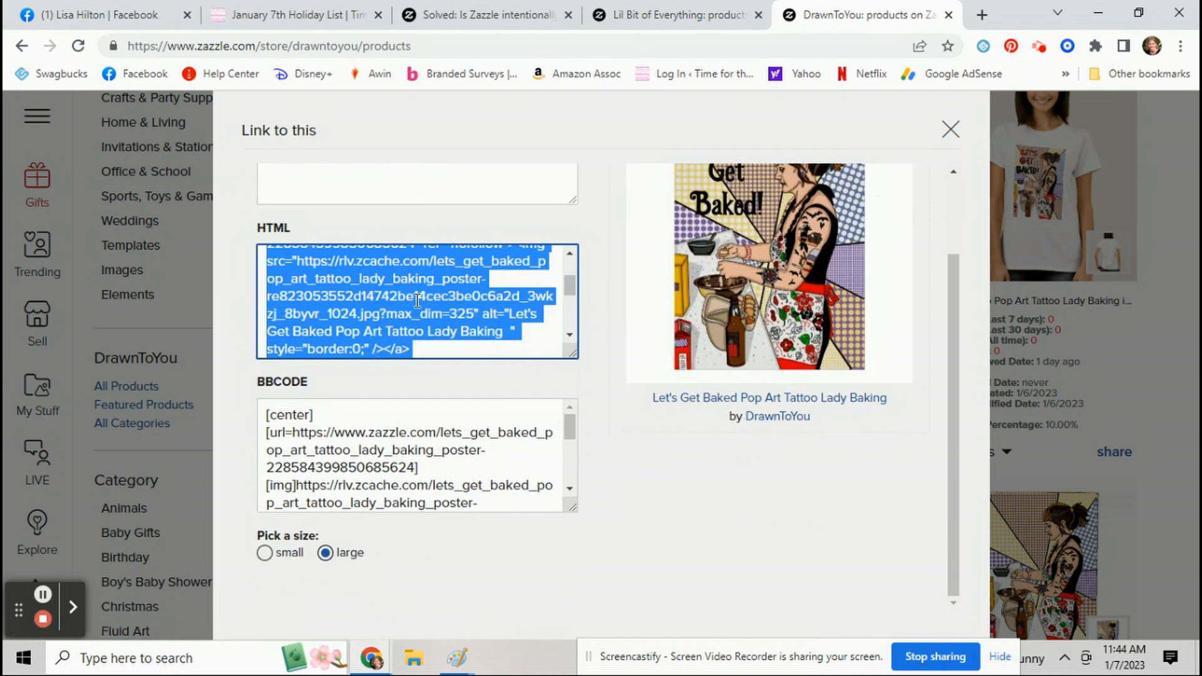
mouse_move(809, 250)
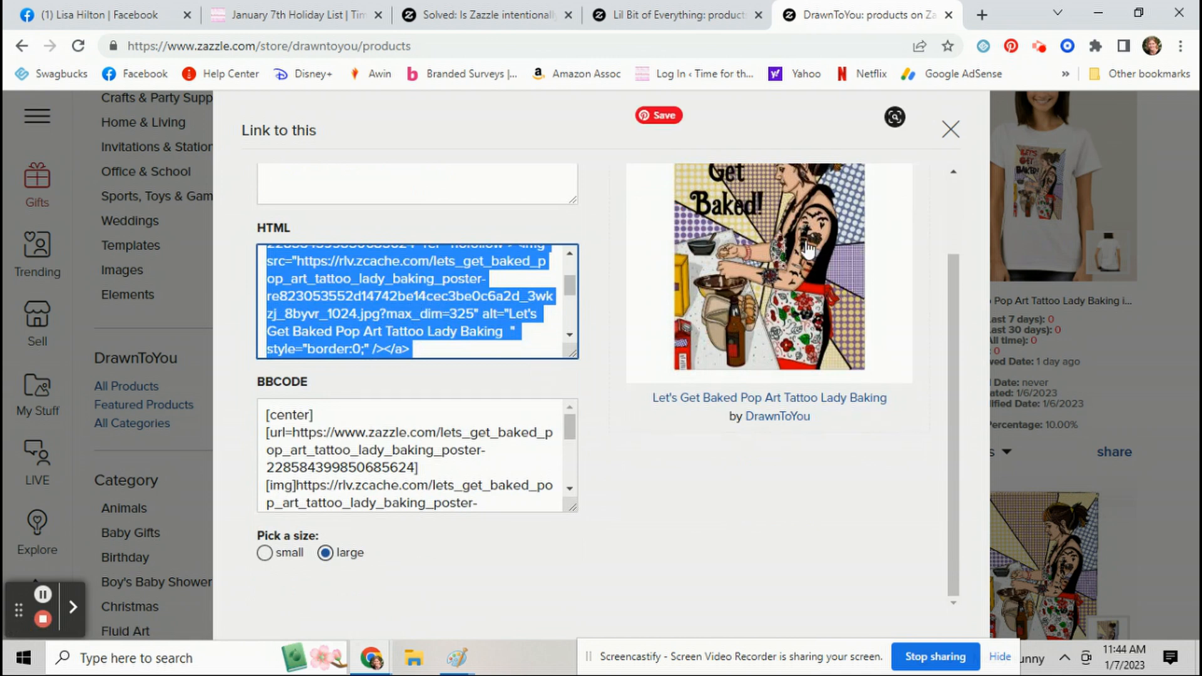
mouse_move(835, 322)
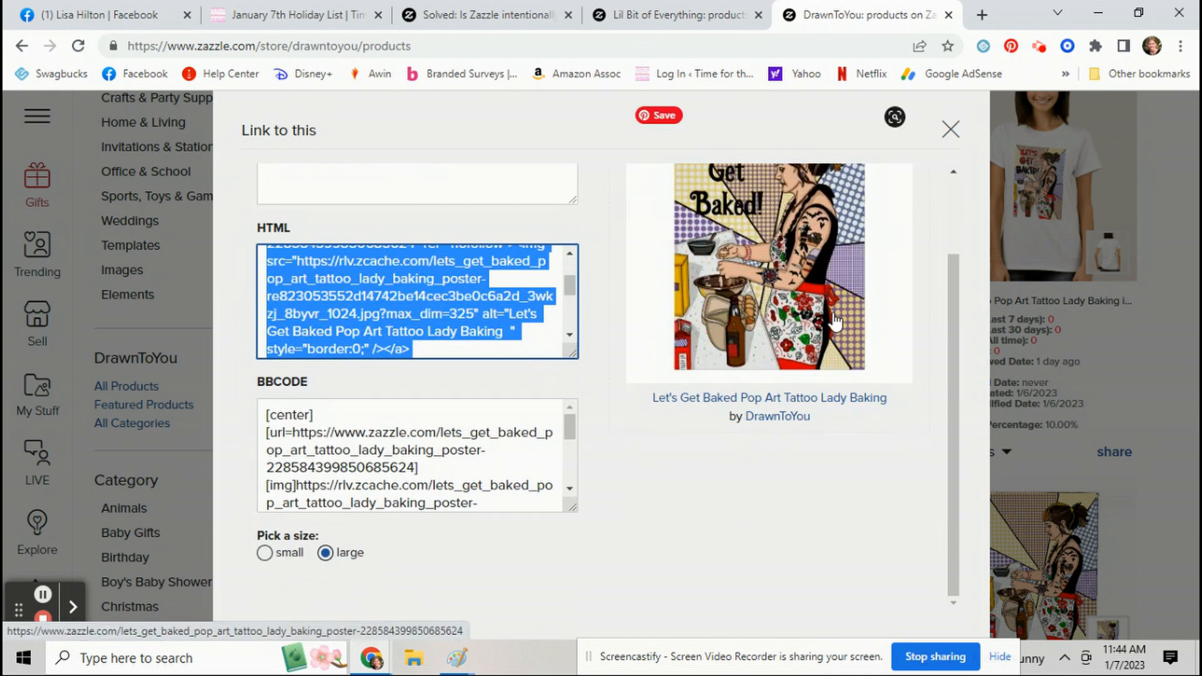
mouse_move(853, 346)
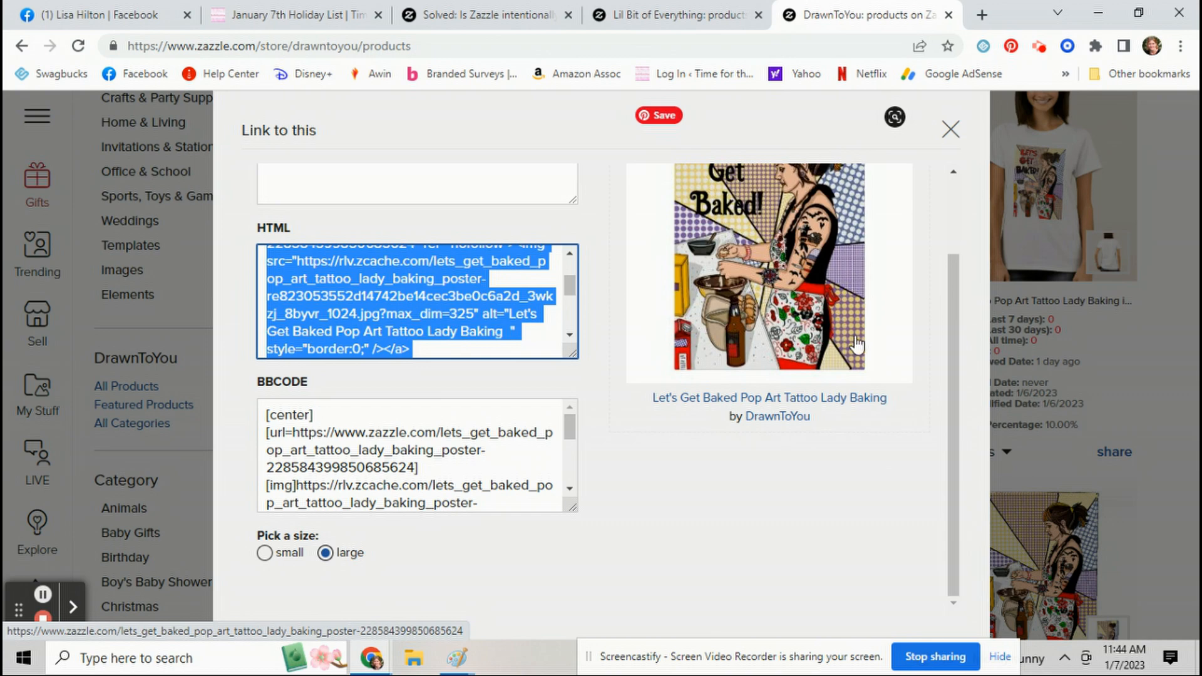
click(292, 15)
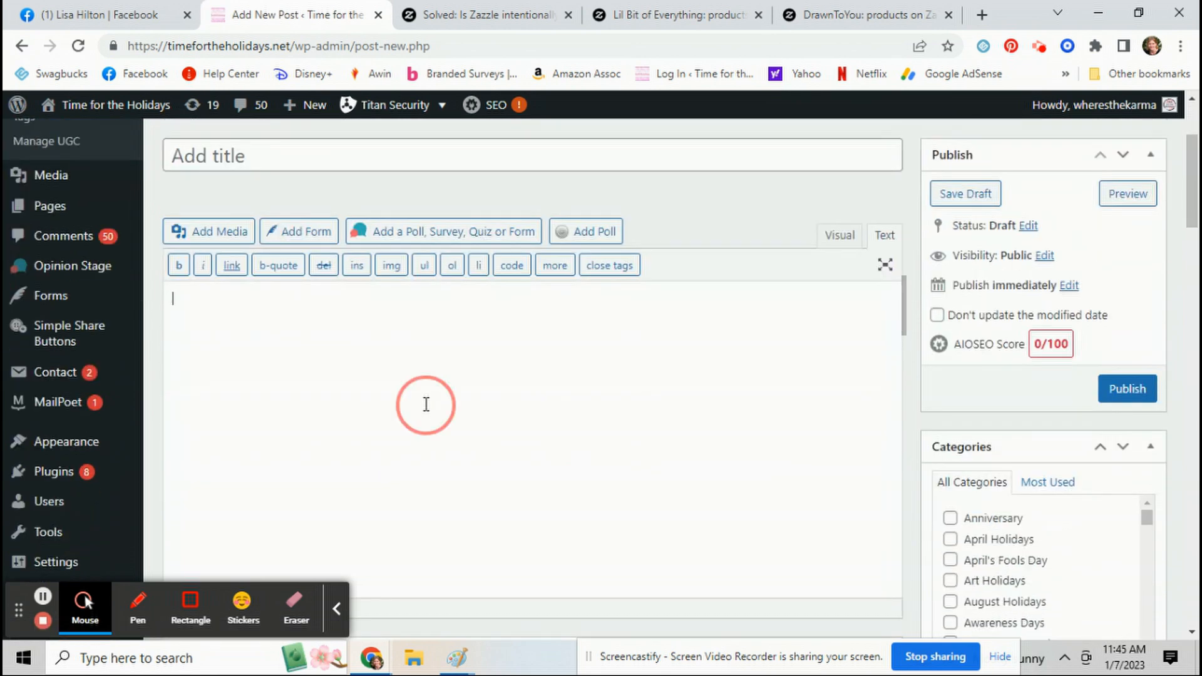
Paste the copied poster HTML into the empty Add New Post body
right_click(426, 405)
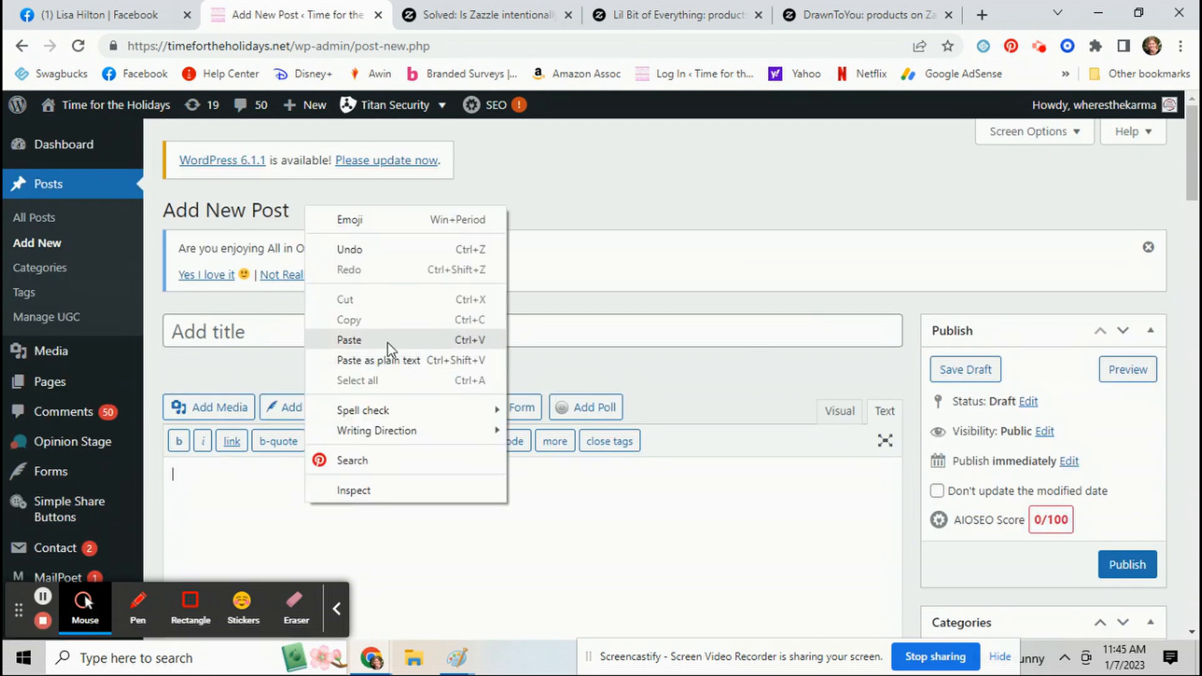
click(349, 340)
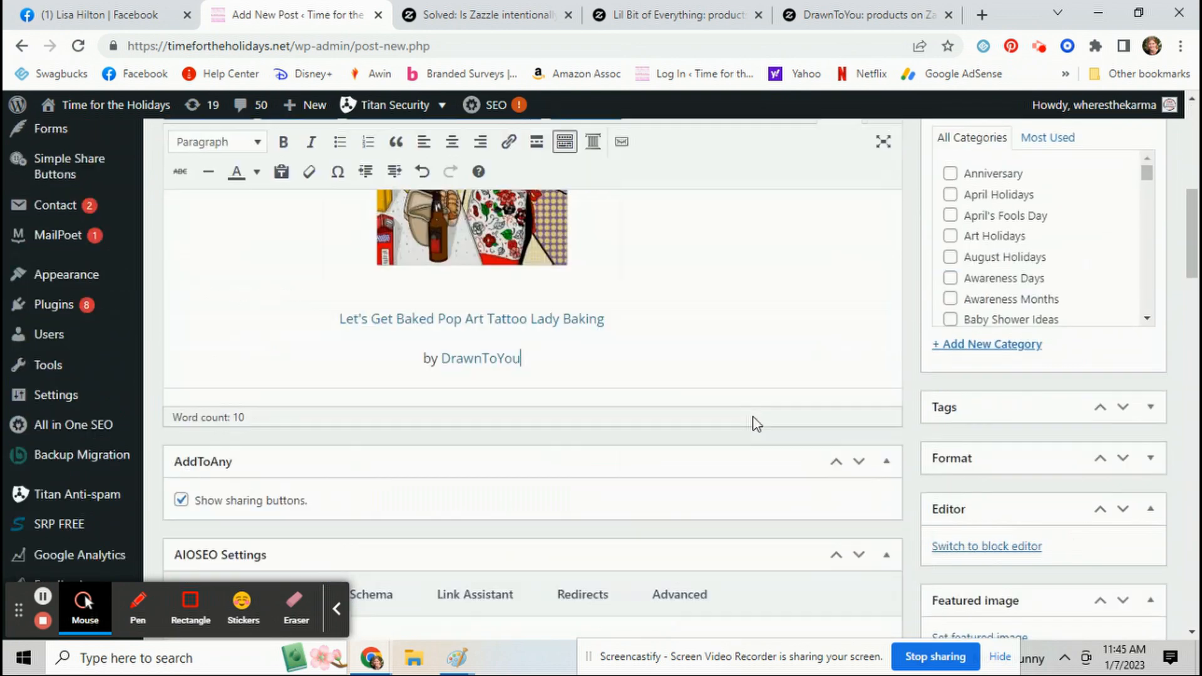
scroll(up, 3)
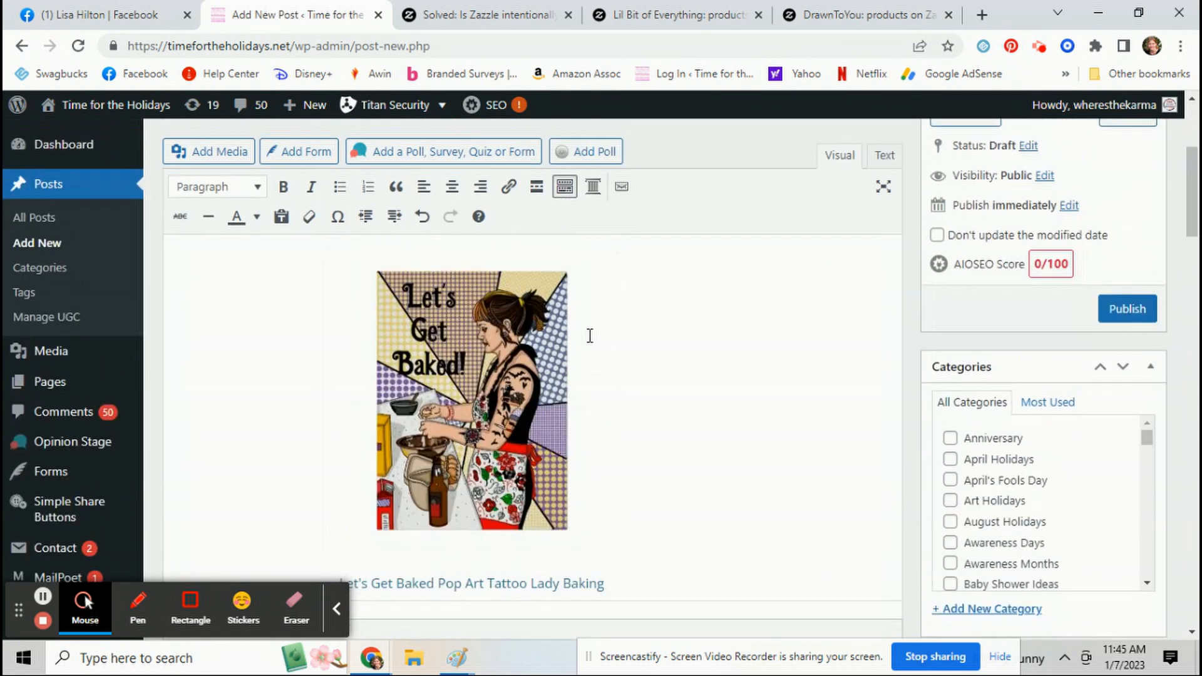
mouse_move(877, 491)
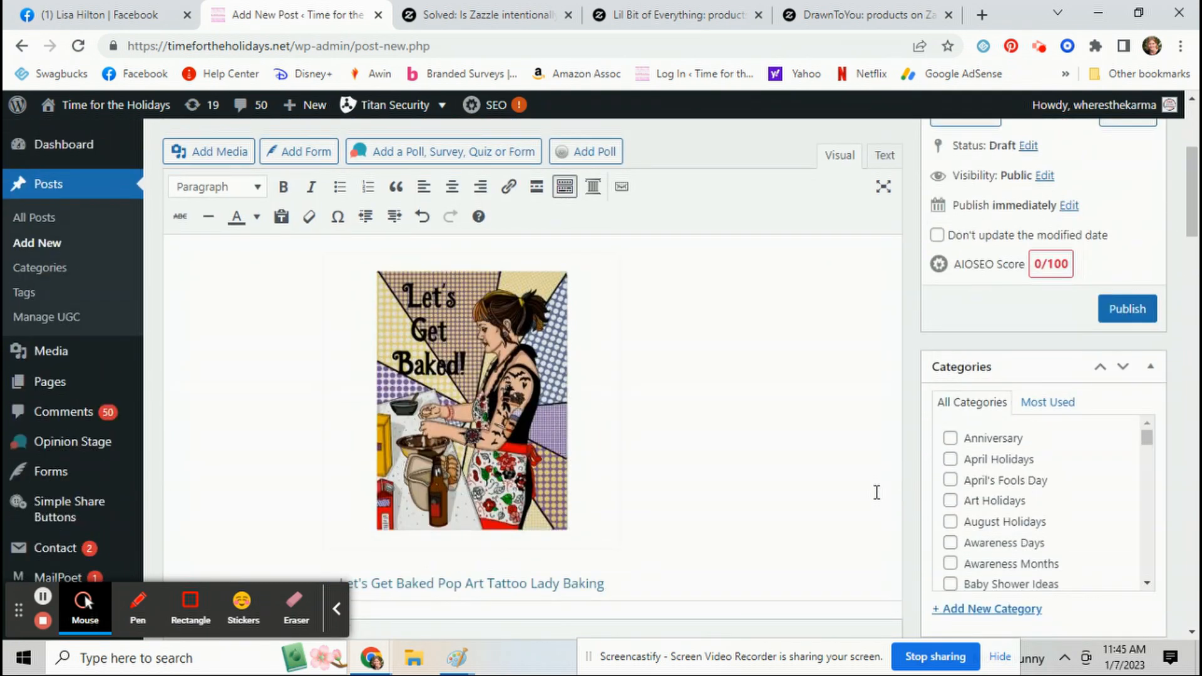
mouse_move(818, 374)
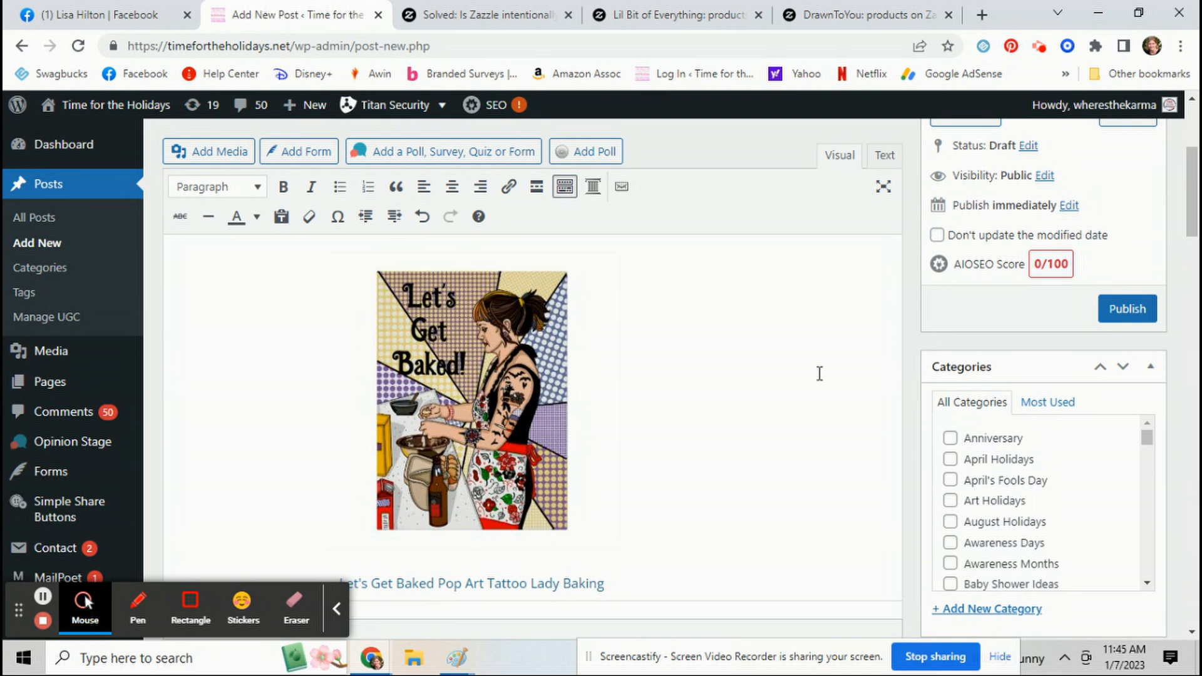
mouse_move(776, 354)
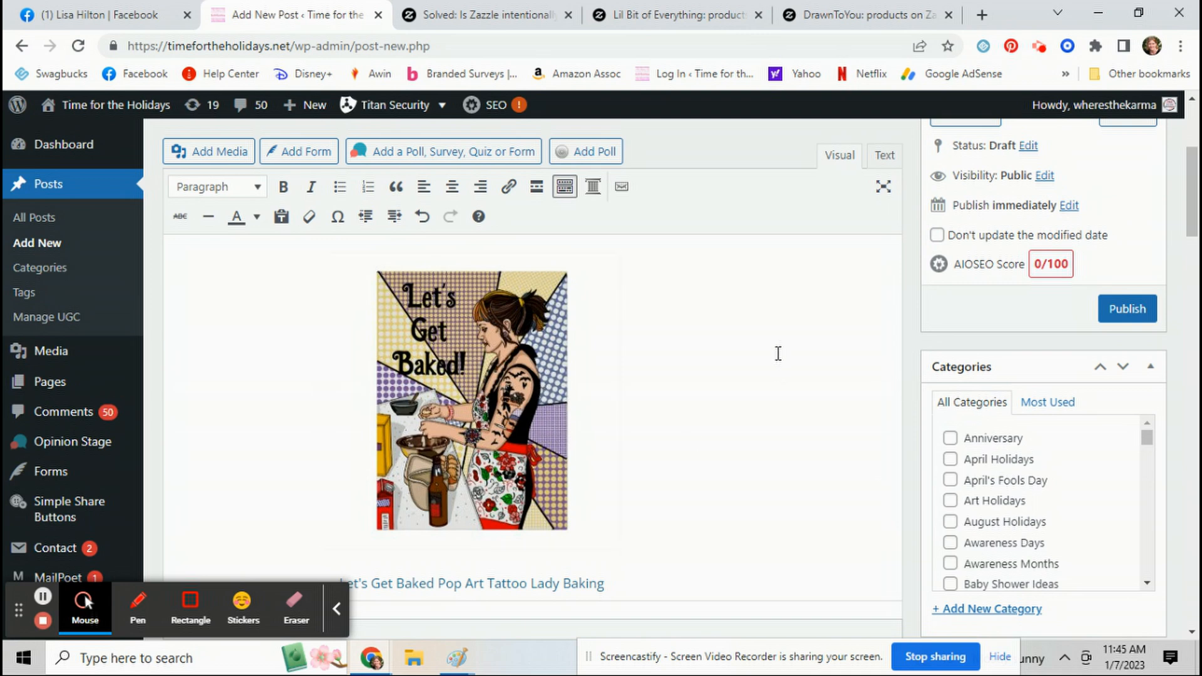
mouse_move(788, 383)
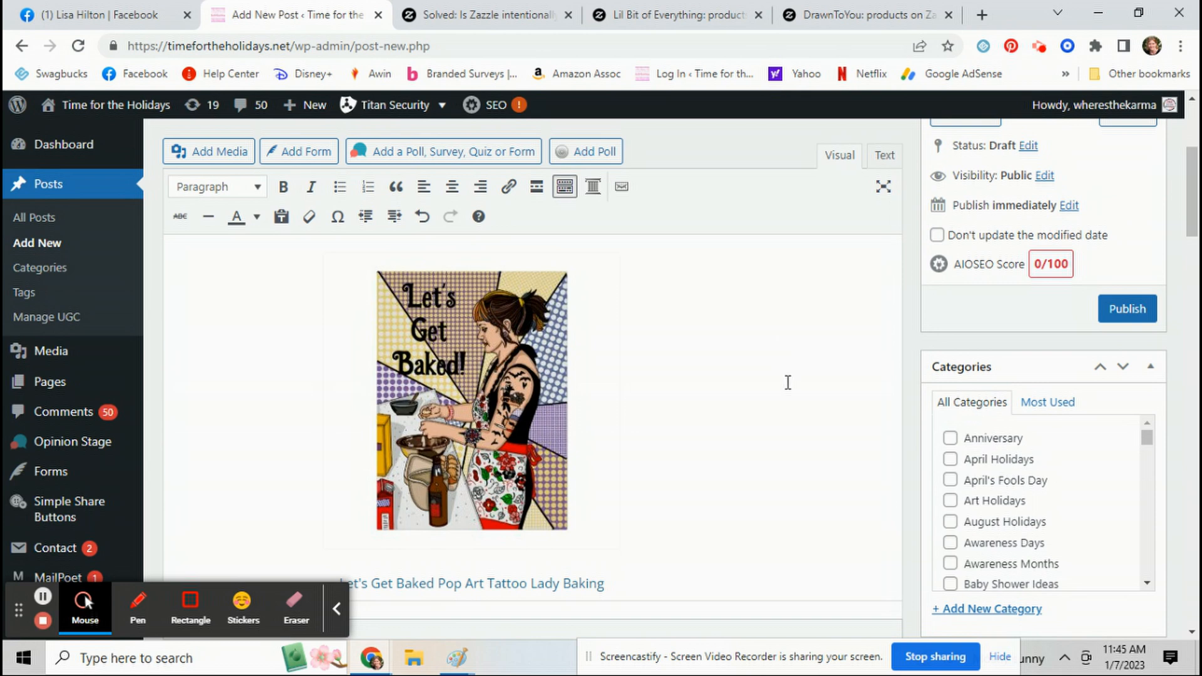
mouse_move(934, 657)
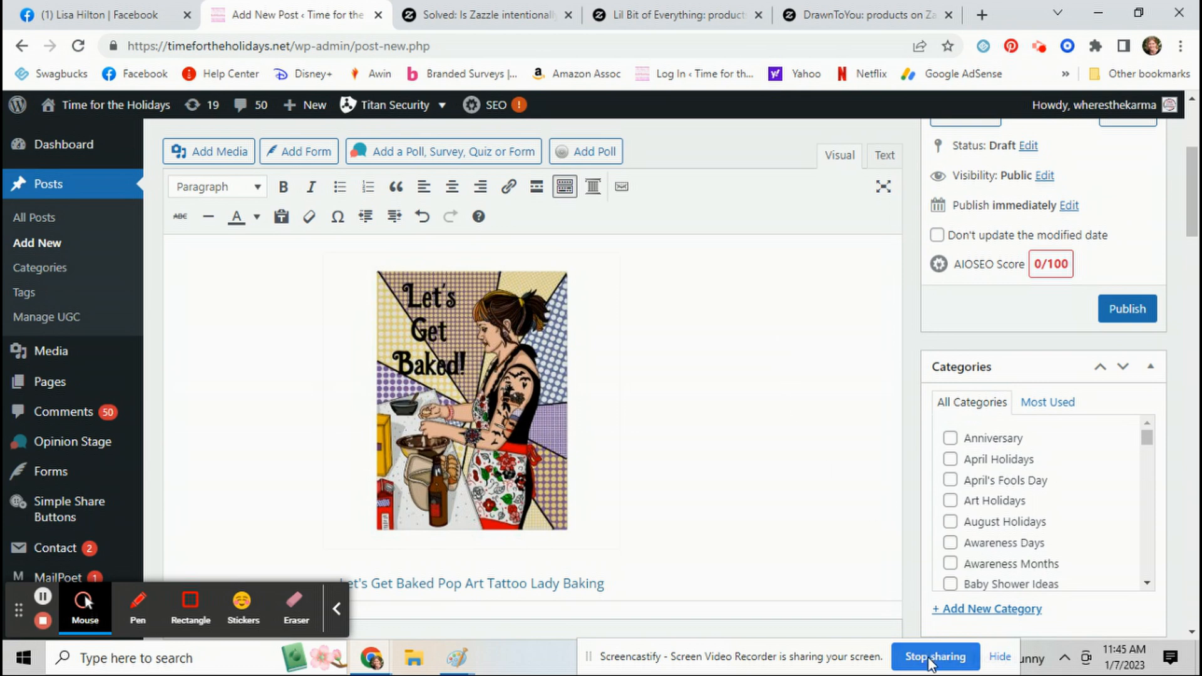